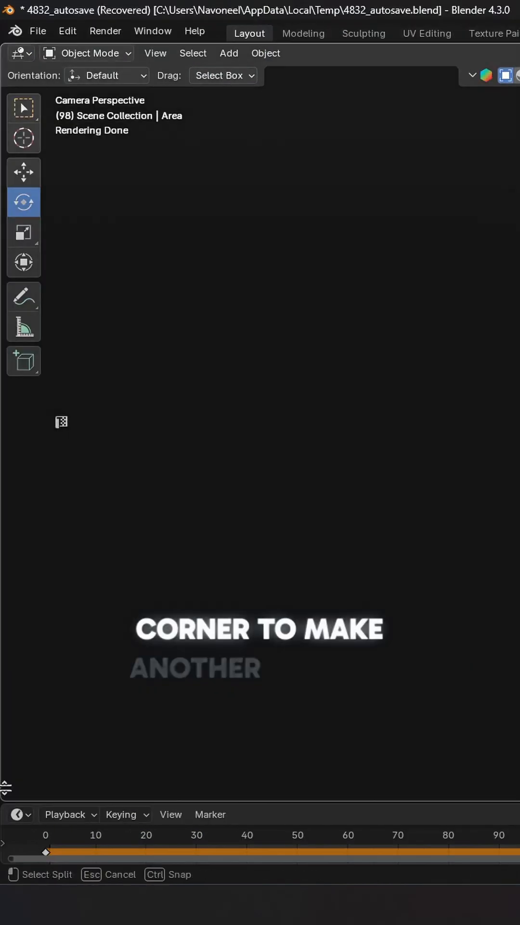
Turn the newly split bottom area into a Graph Editor showing the Area light's channels
left_click(18, 597)
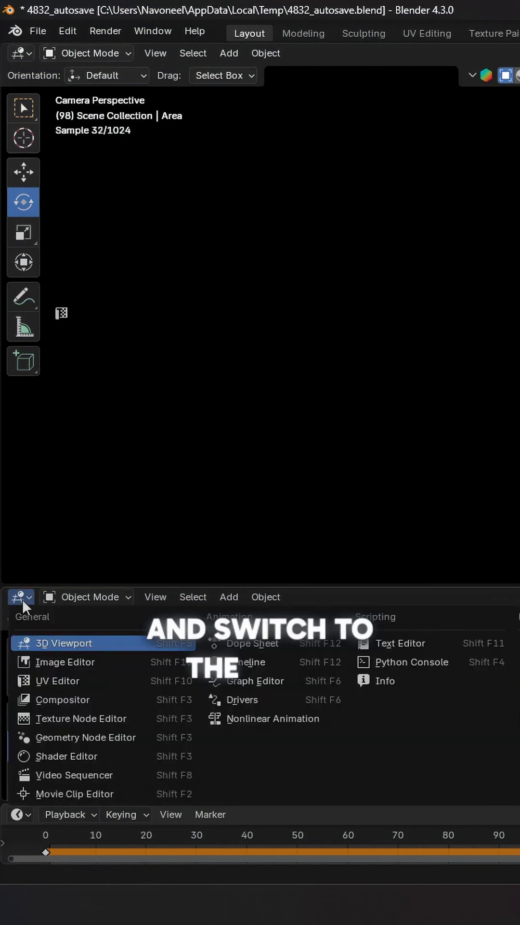
left_click(256, 681)
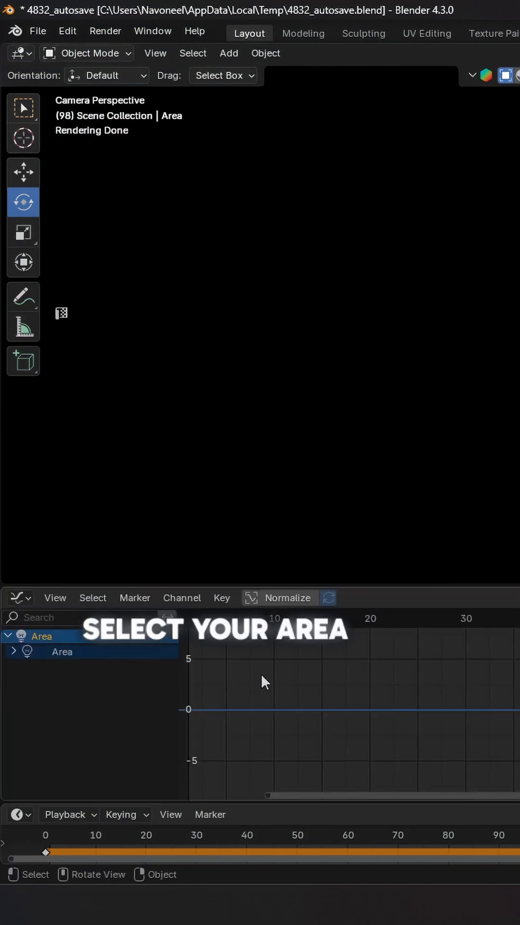
Add a Noise modifier to the Area light's curve from the Modifiers list
left_click(14, 651)
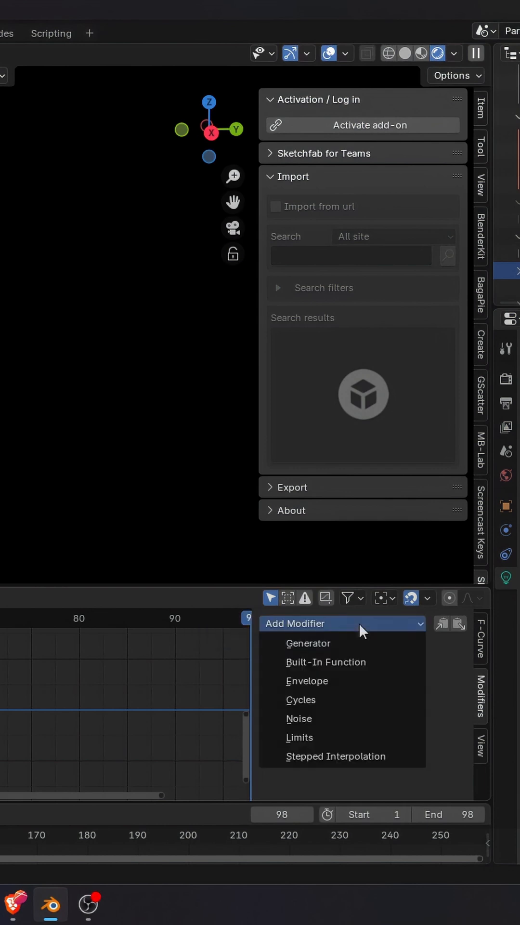
left_click(299, 719)
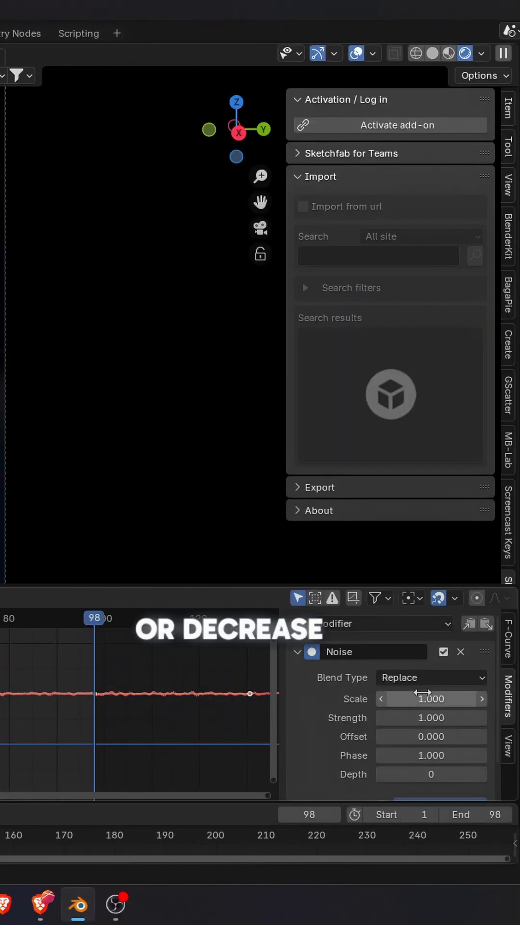
Raise the Noise modifier's amplitude so the light curve swings sharply across the timeline
left_click_drag(425, 698, 472, 699)
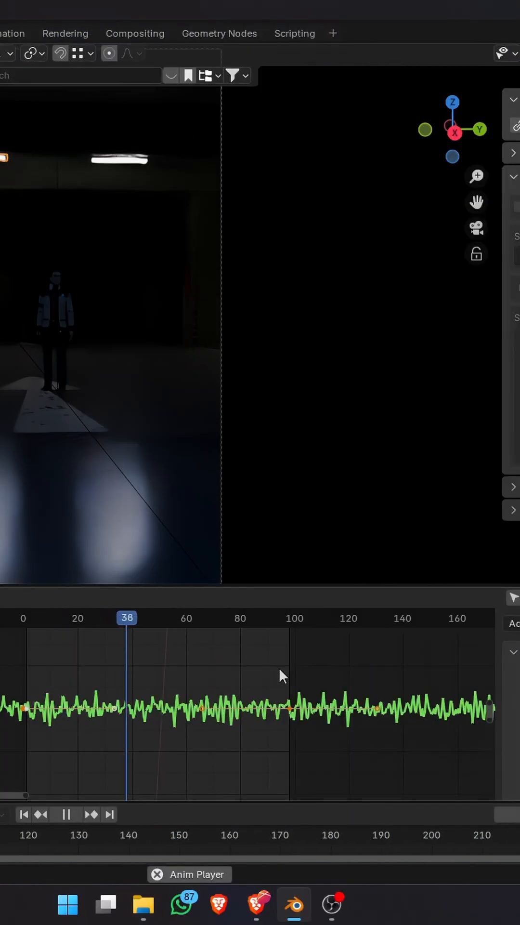
Select the left ceiling light and preview the flicker by playing, then stopping, the animation
left_click(66, 814)
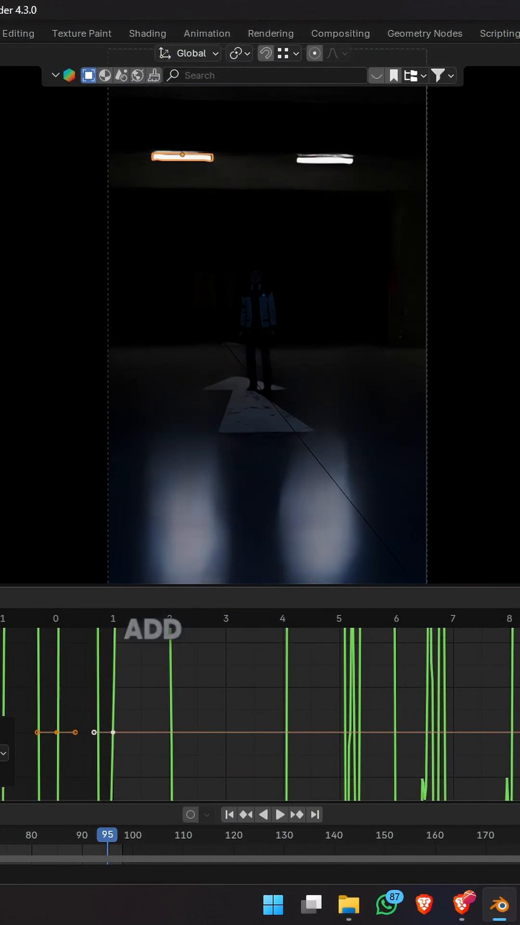
left_click(279, 815)
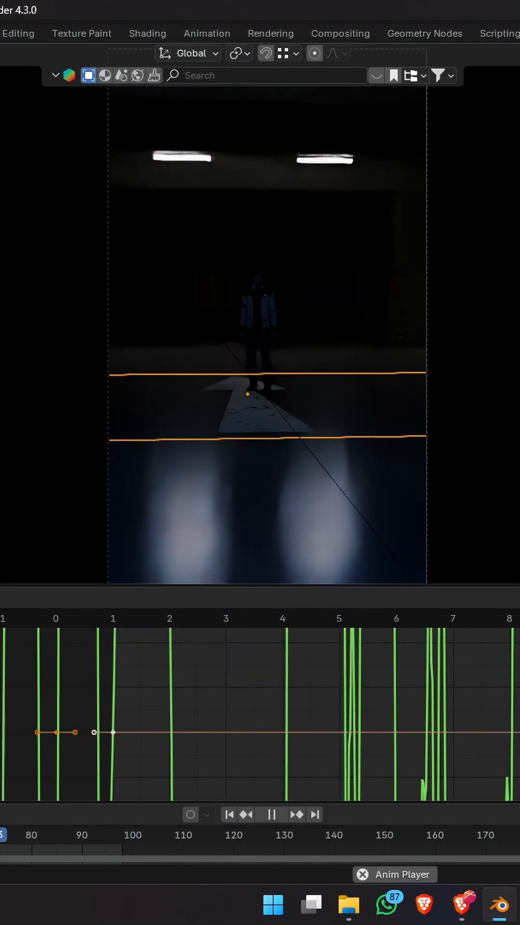
left_click(271, 814)
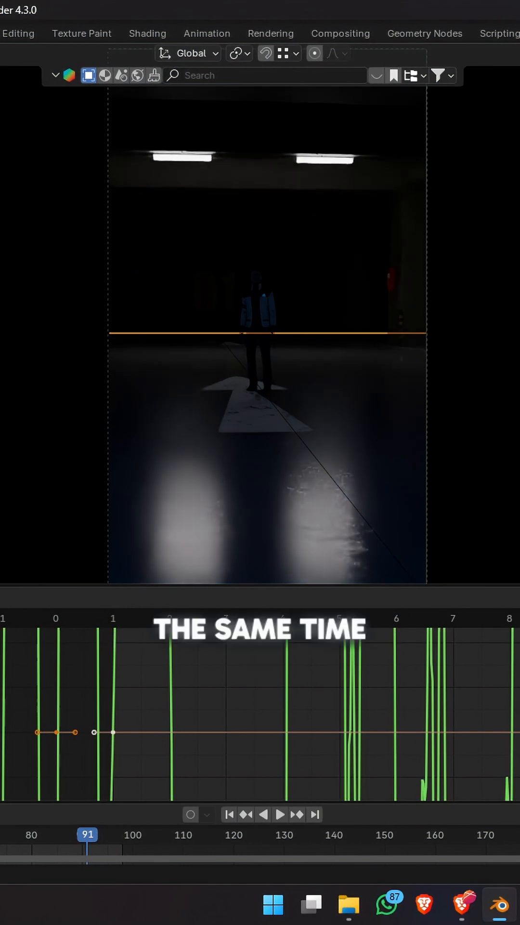